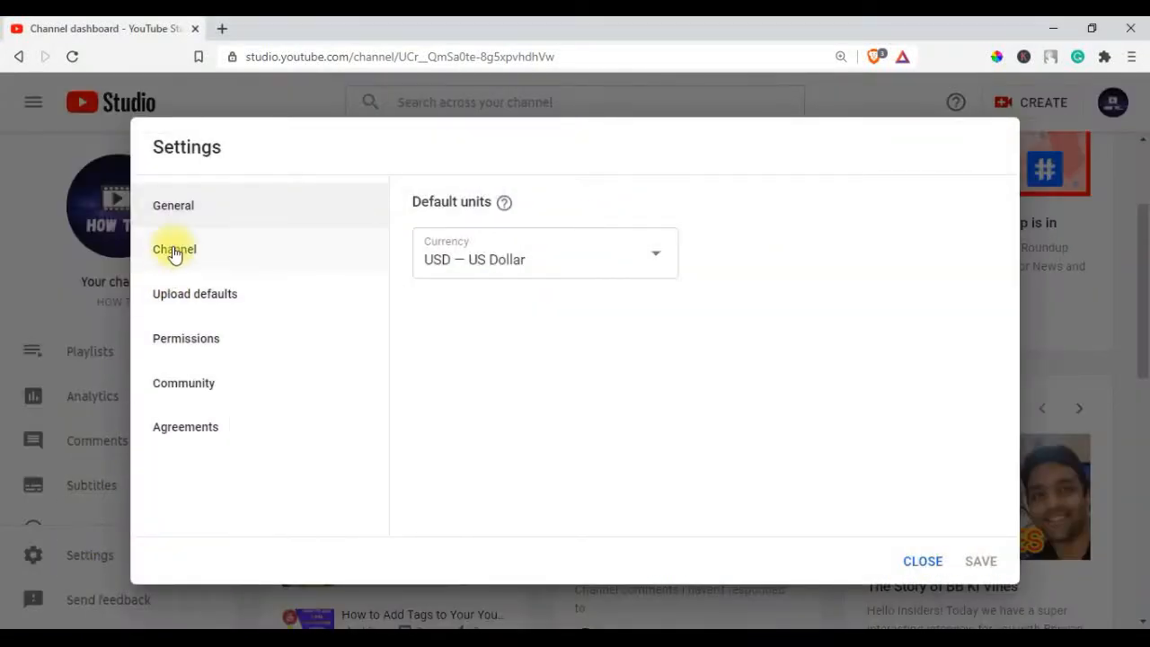
Return to the YouTube home page with the recommended videos feed.
left_click(174, 248)
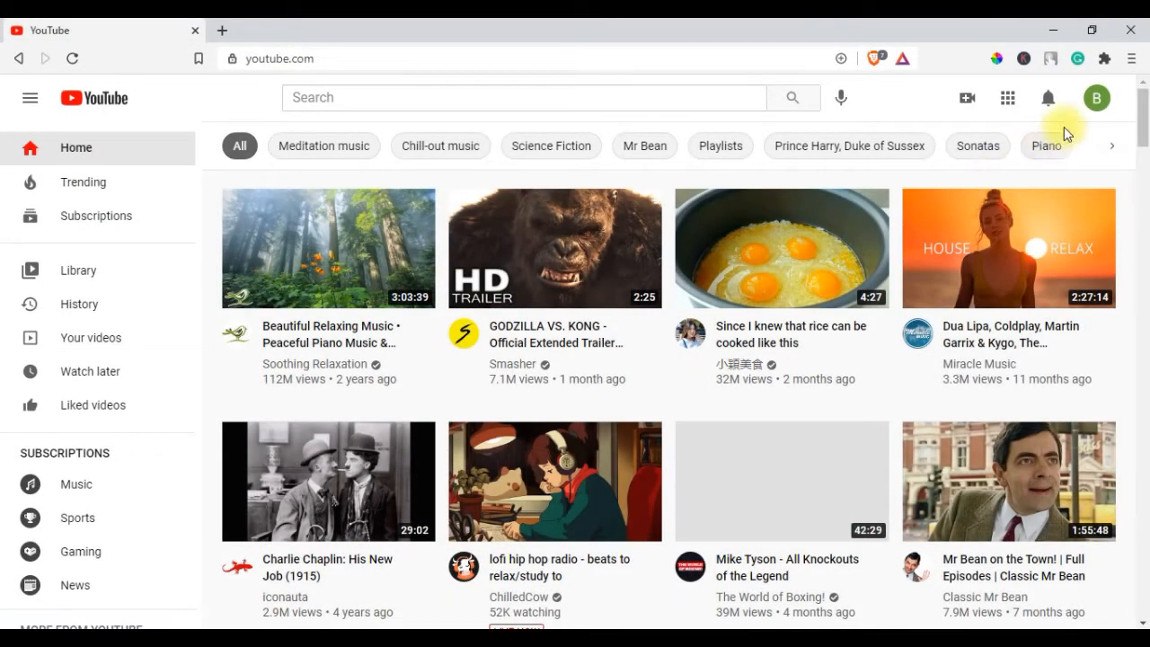
mouse_move(1097, 97)
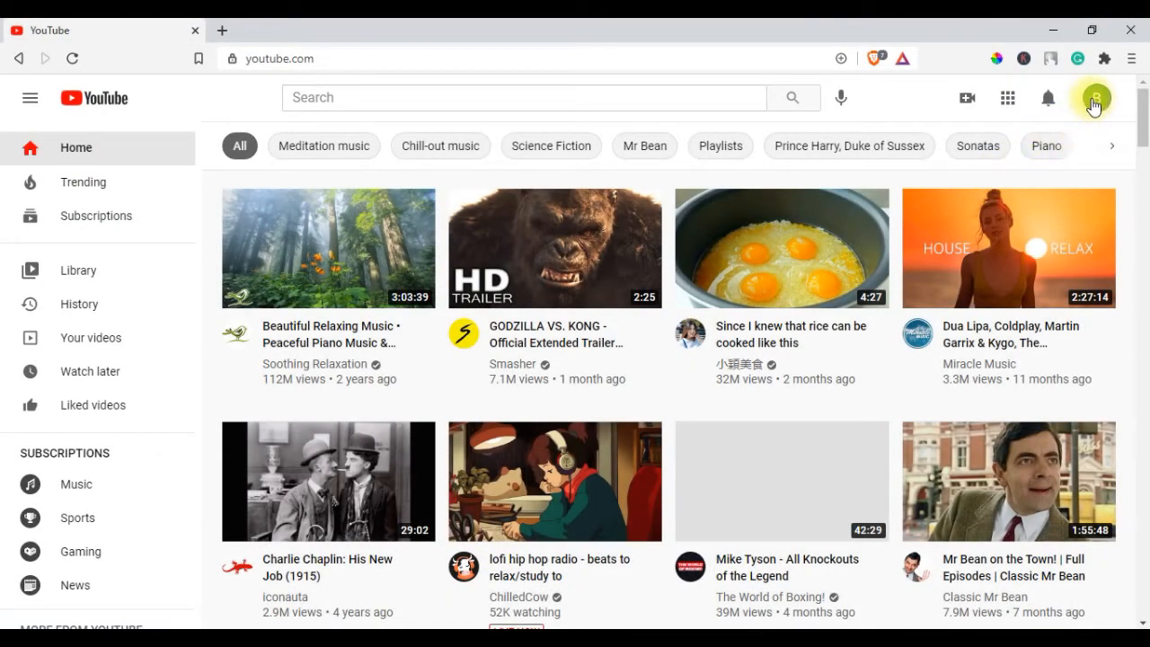
Launch YouTube Studio for the Be Relax channel from the account menu.
left_click(1097, 97)
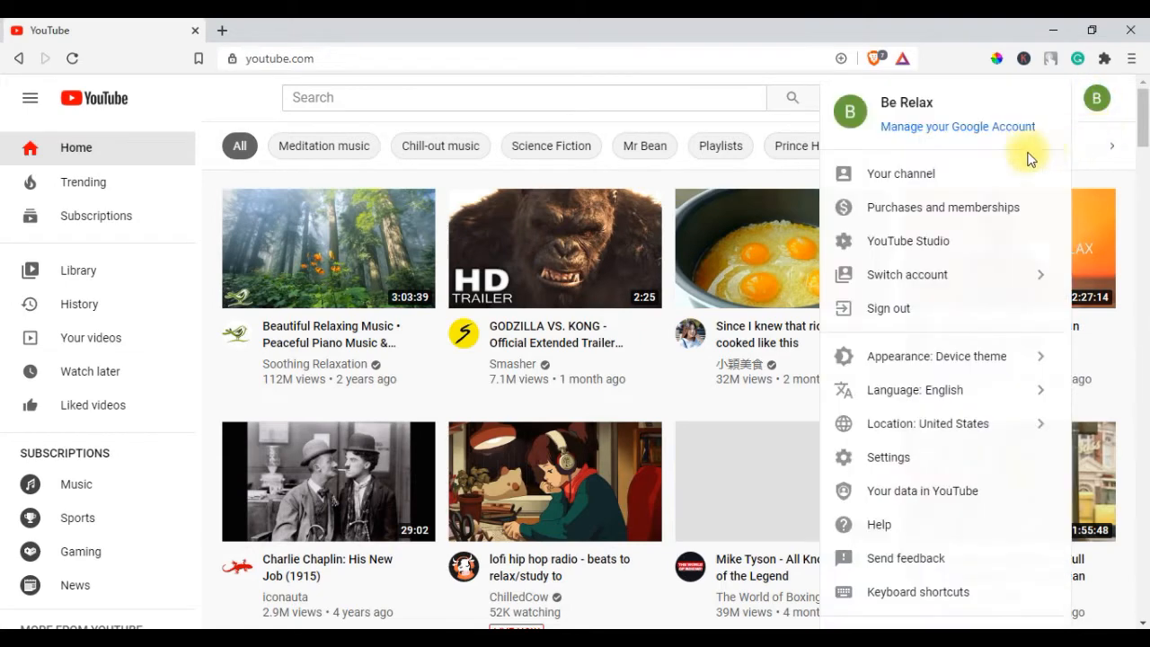
mouse_move(942, 208)
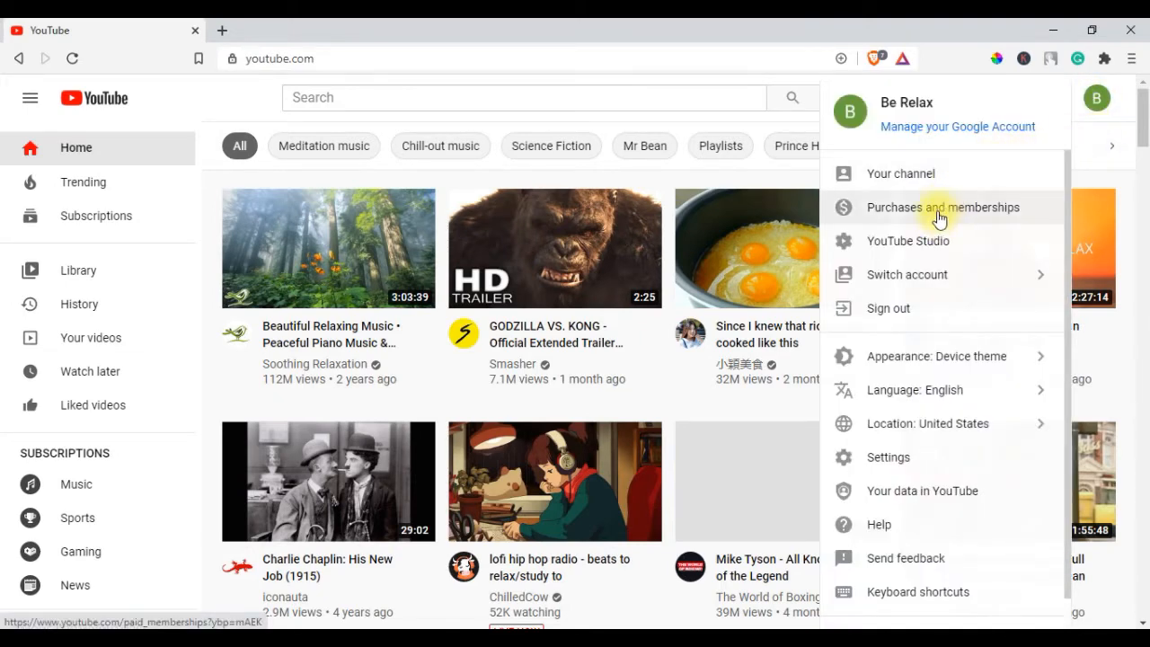
mouse_move(910, 172)
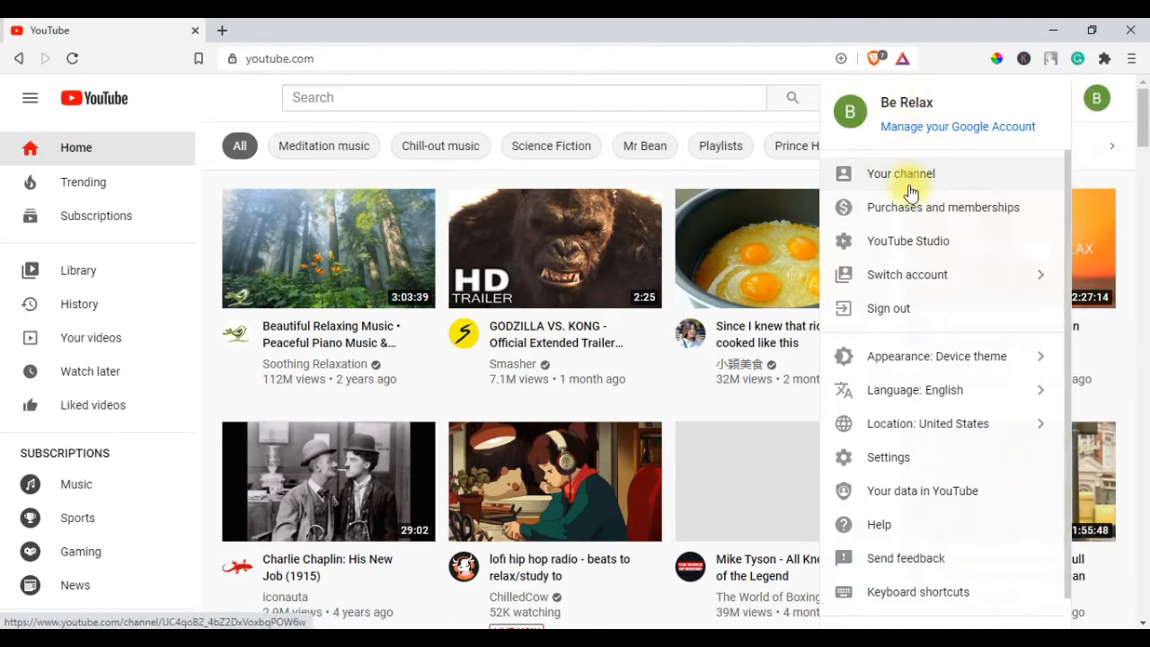
mouse_move(908, 240)
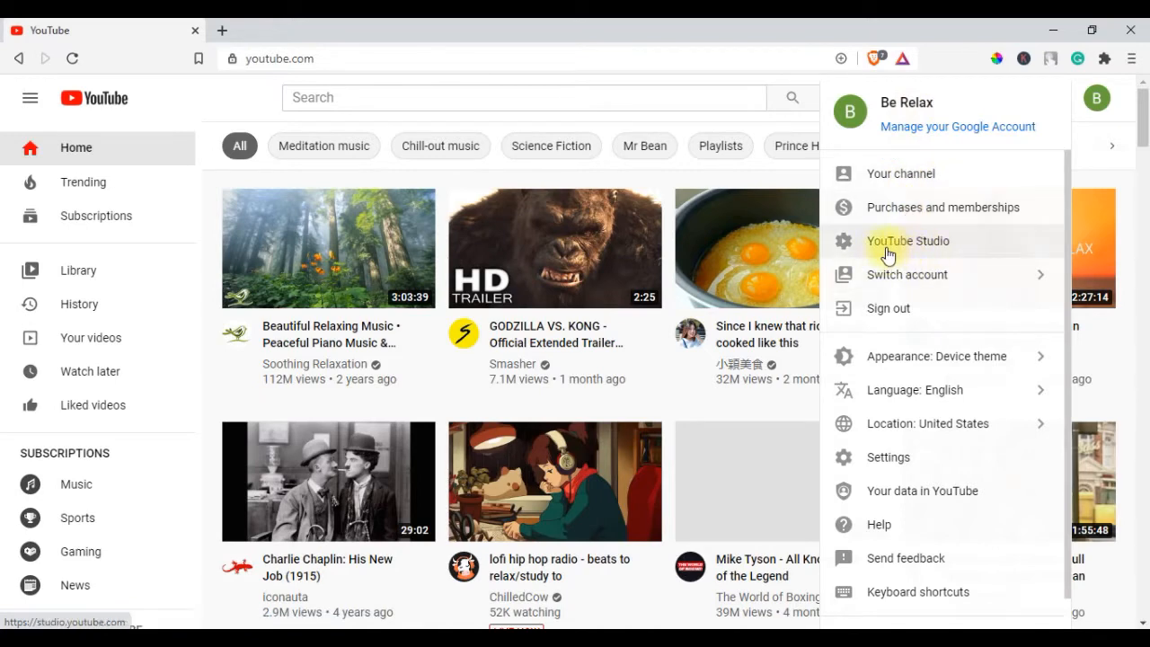
mouse_move(914, 252)
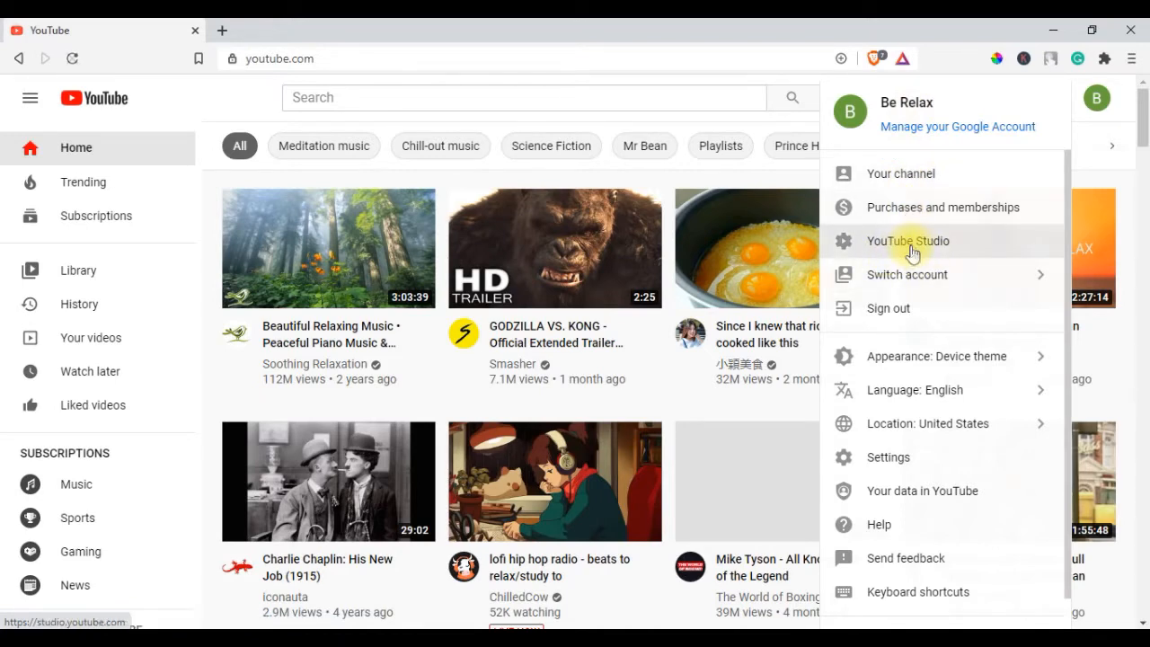
left_click(908, 241)
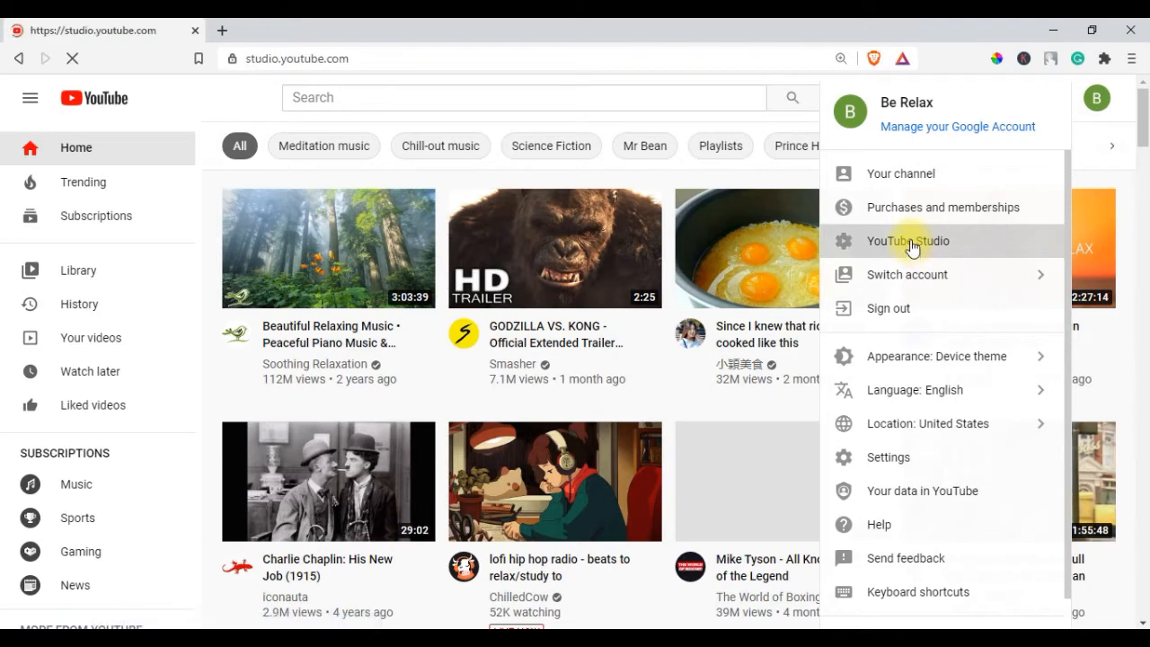
left_click(908, 241)
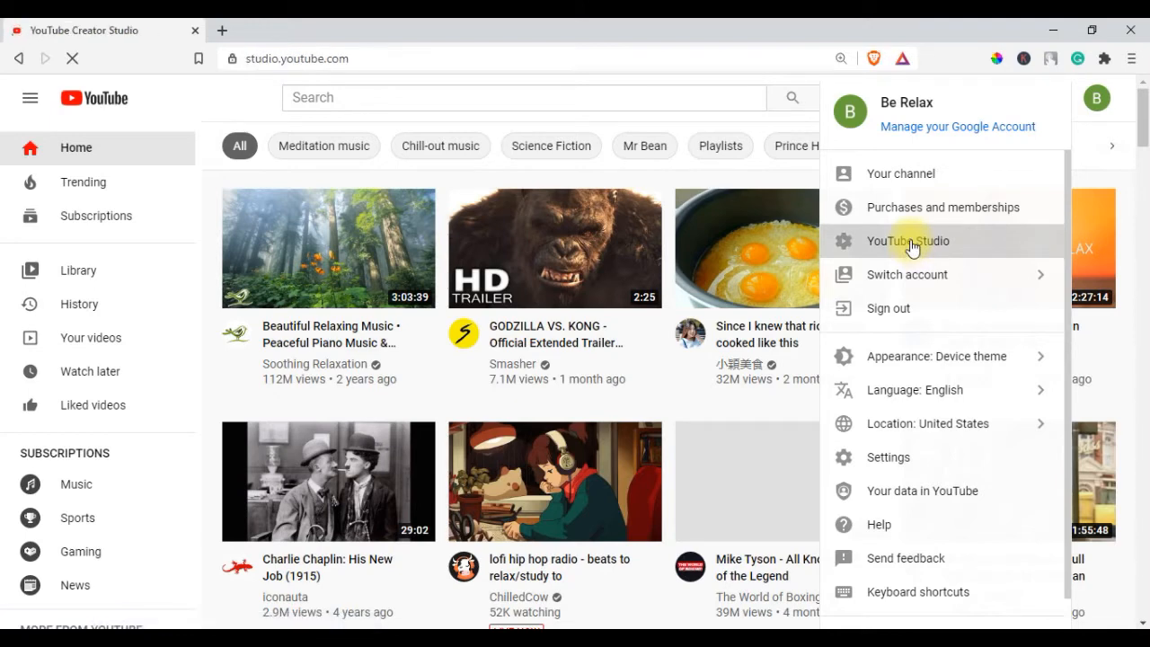
left_click(910, 241)
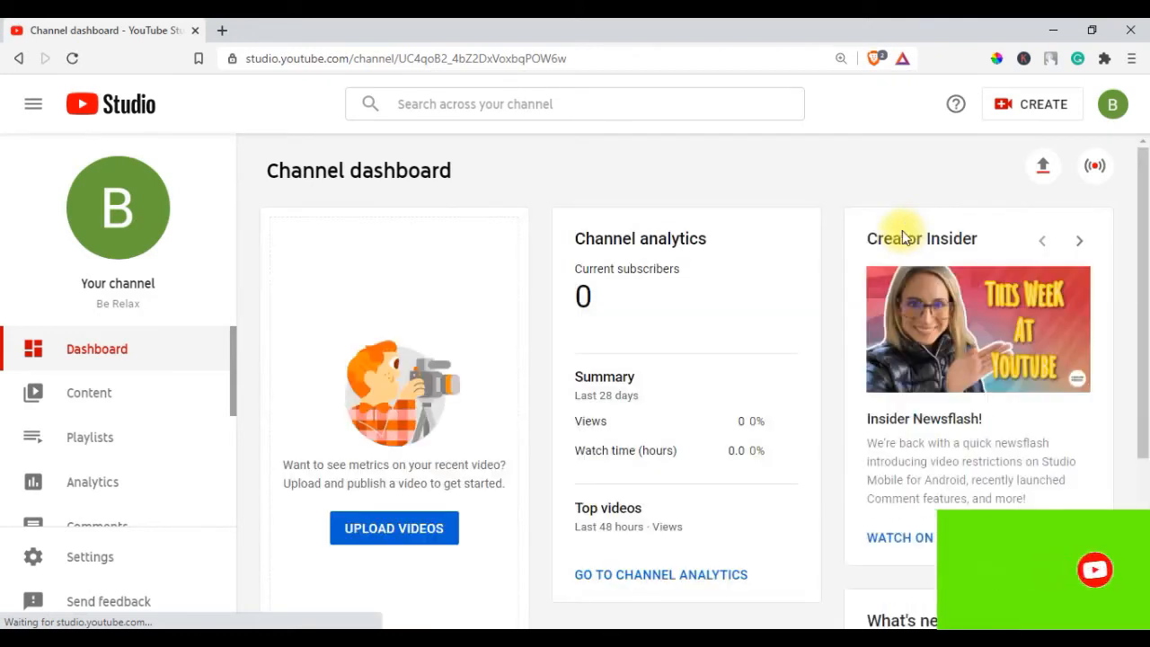
mouse_move(388, 281)
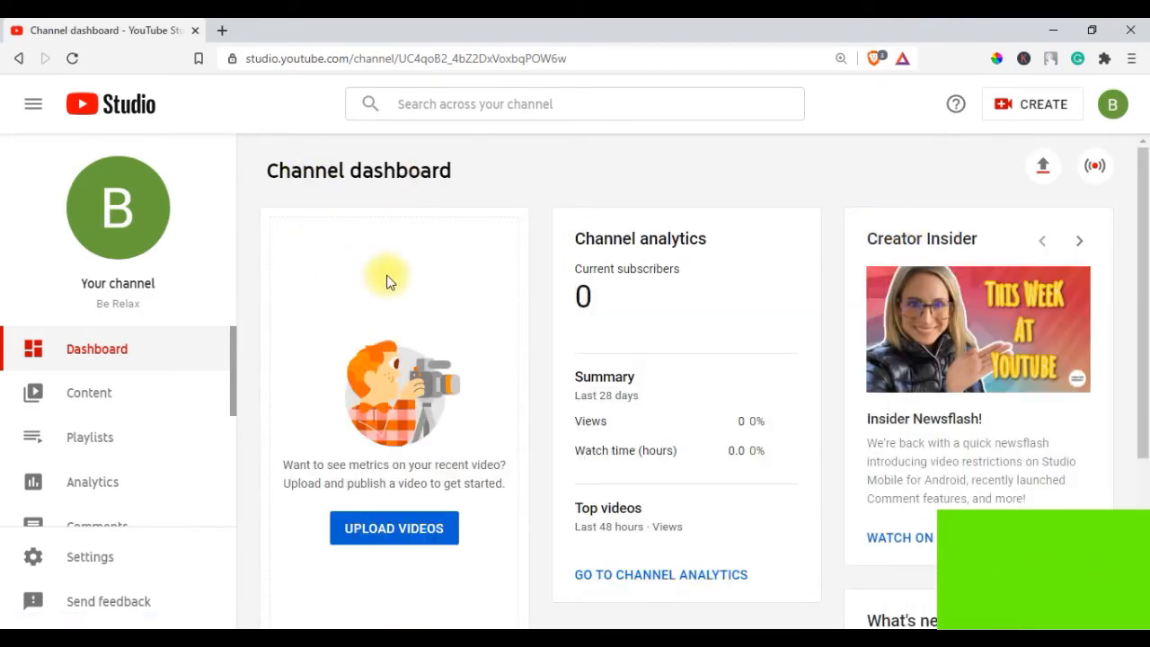
Scroll the channel dashboard down to the top videos and Studio updates sections.
scroll("down", 3)
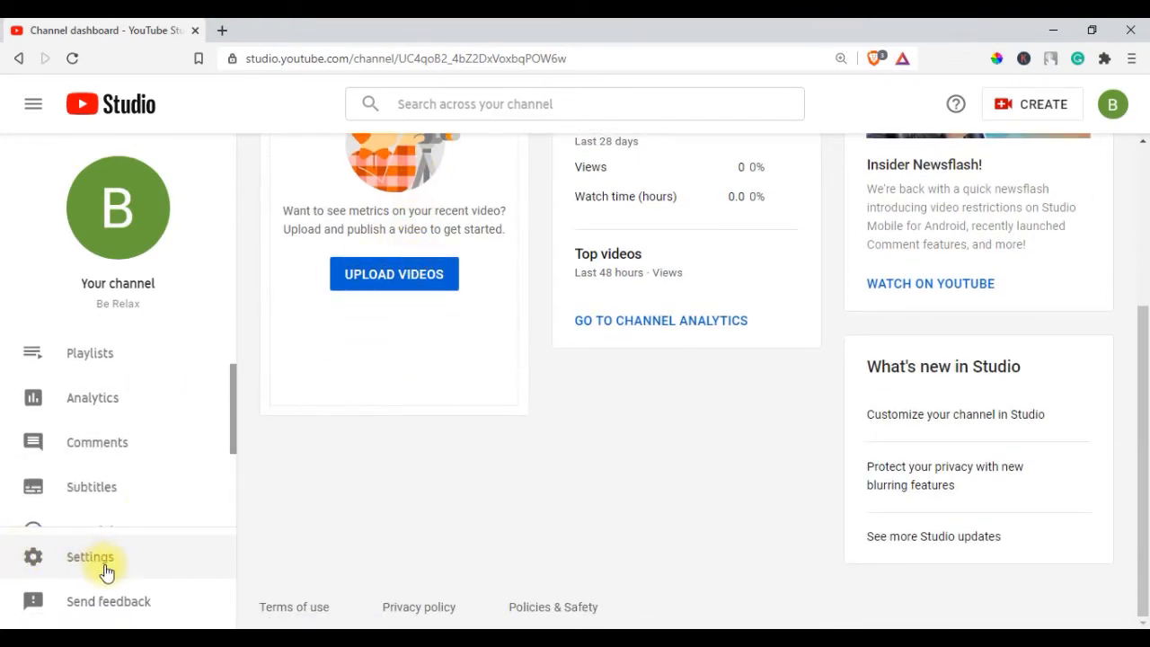
Show the Channel section of Studio Settings with Be Relax basic info.
left_click(90, 557)
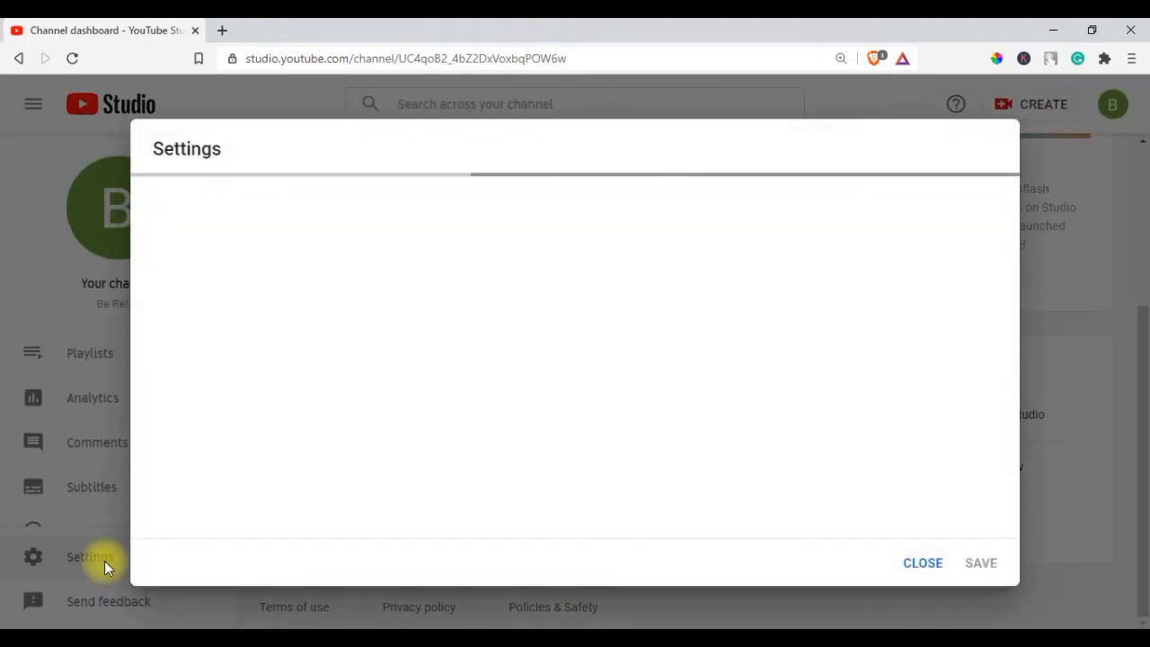
left_click(90, 557)
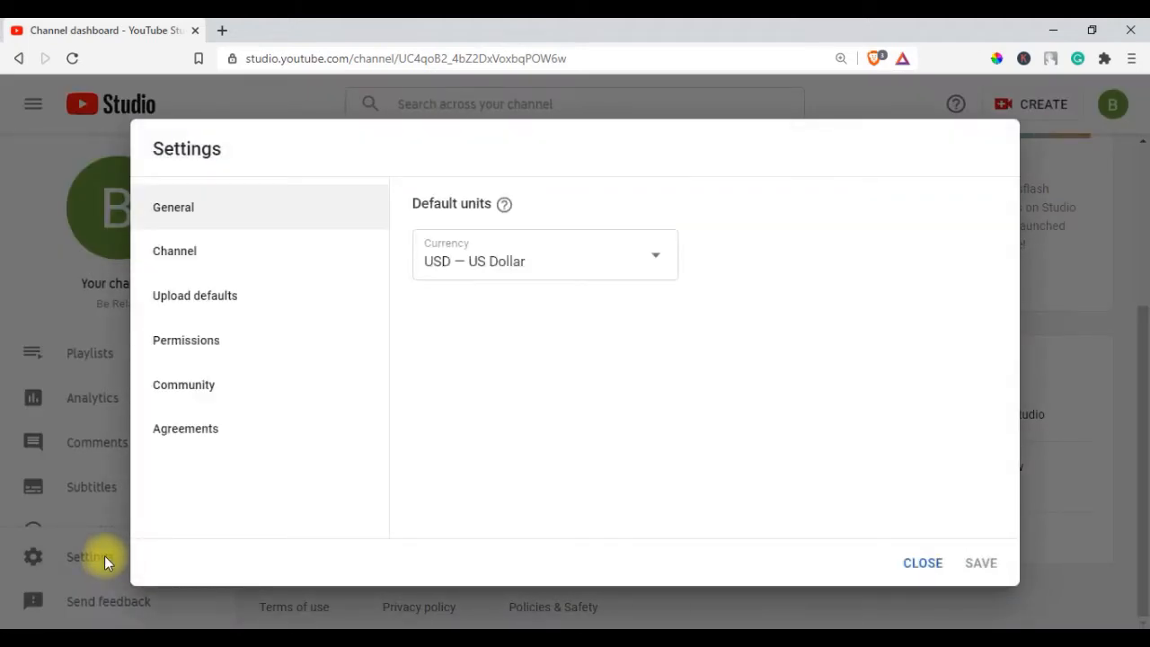
mouse_move(189, 416)
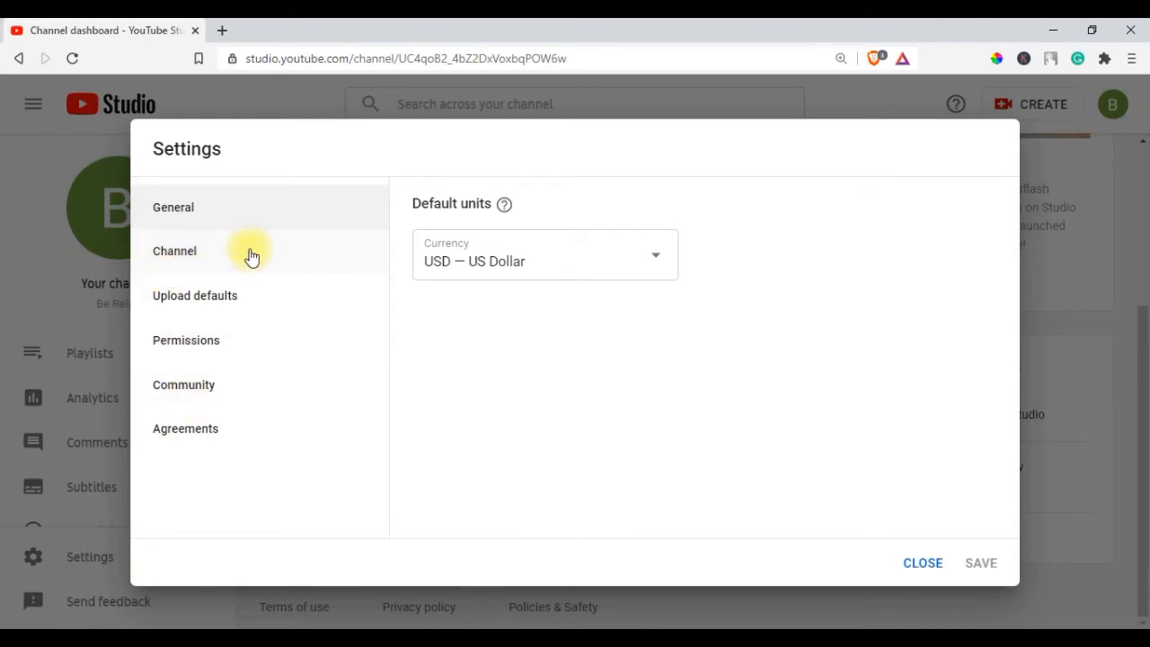
mouse_move(176, 256)
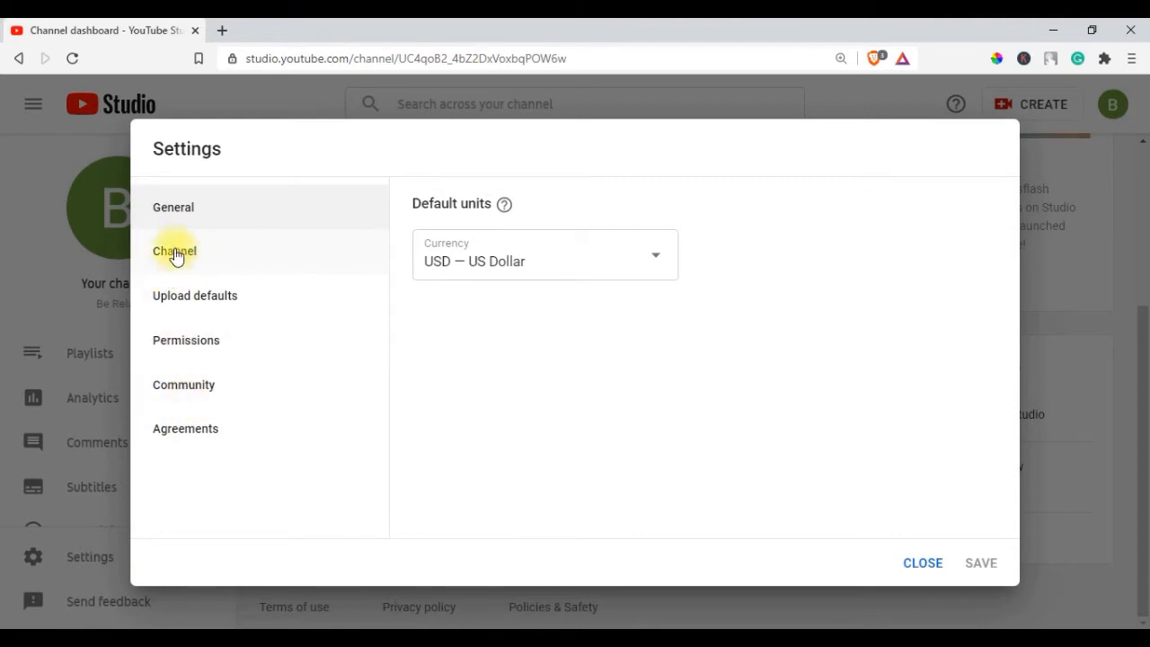
left_click(174, 251)
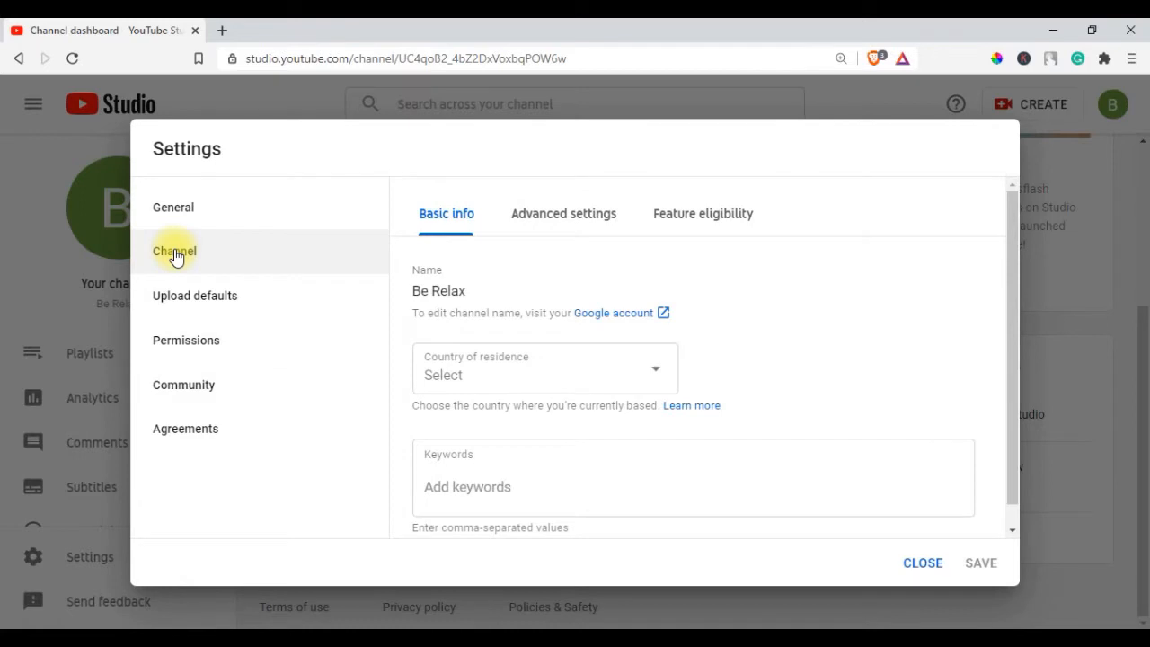
mouse_move(565, 219)
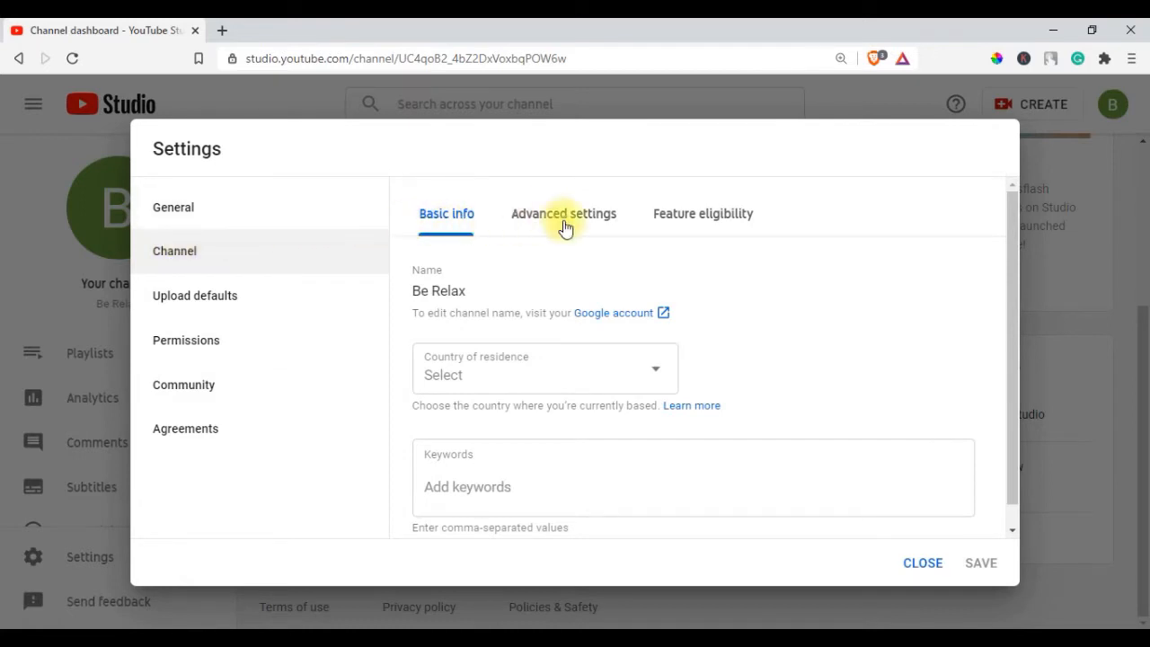
Reach Remove YouTube content under Other settings in the channel's Advanced settings.
left_click(565, 214)
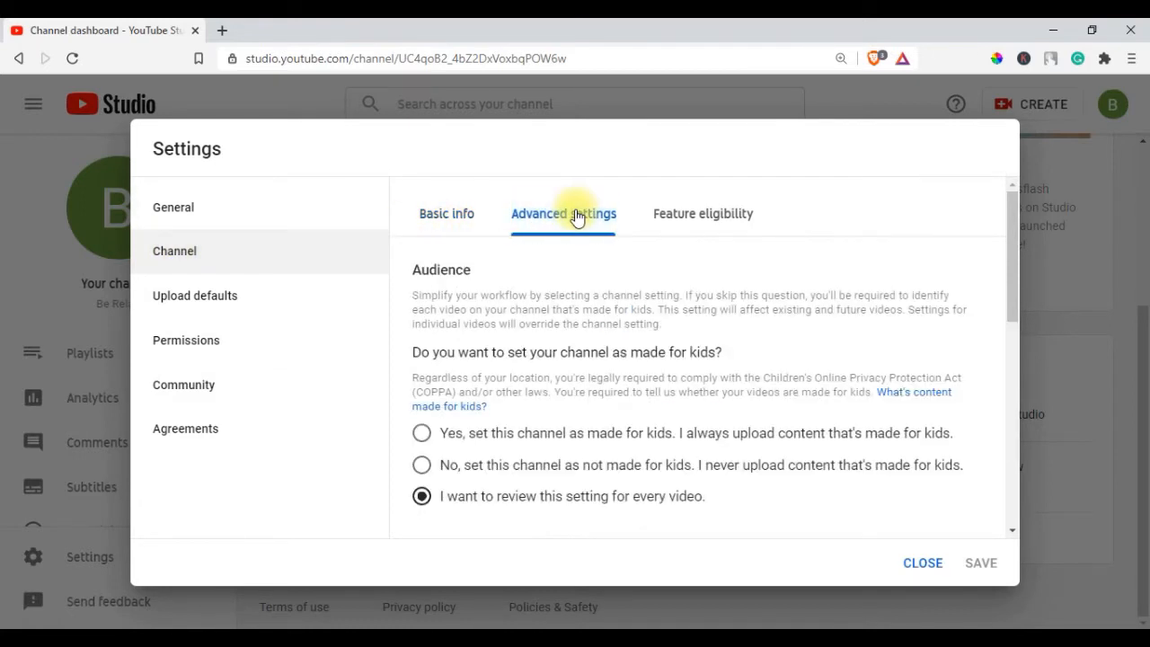
mouse_move(572, 270)
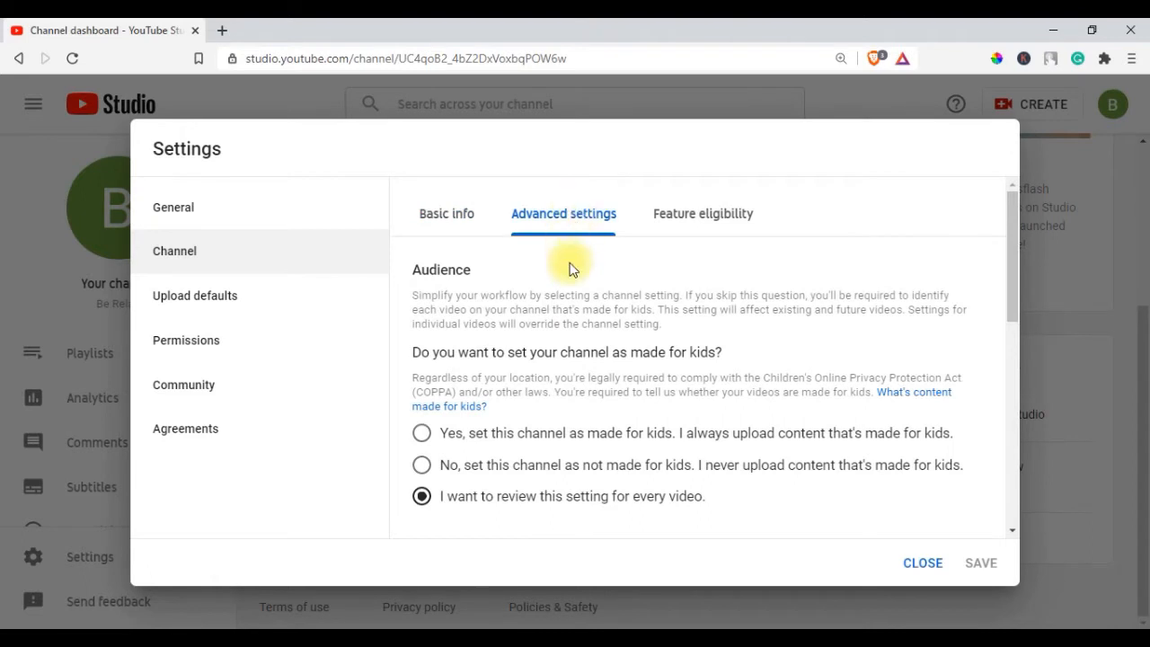
scroll("down", 3)
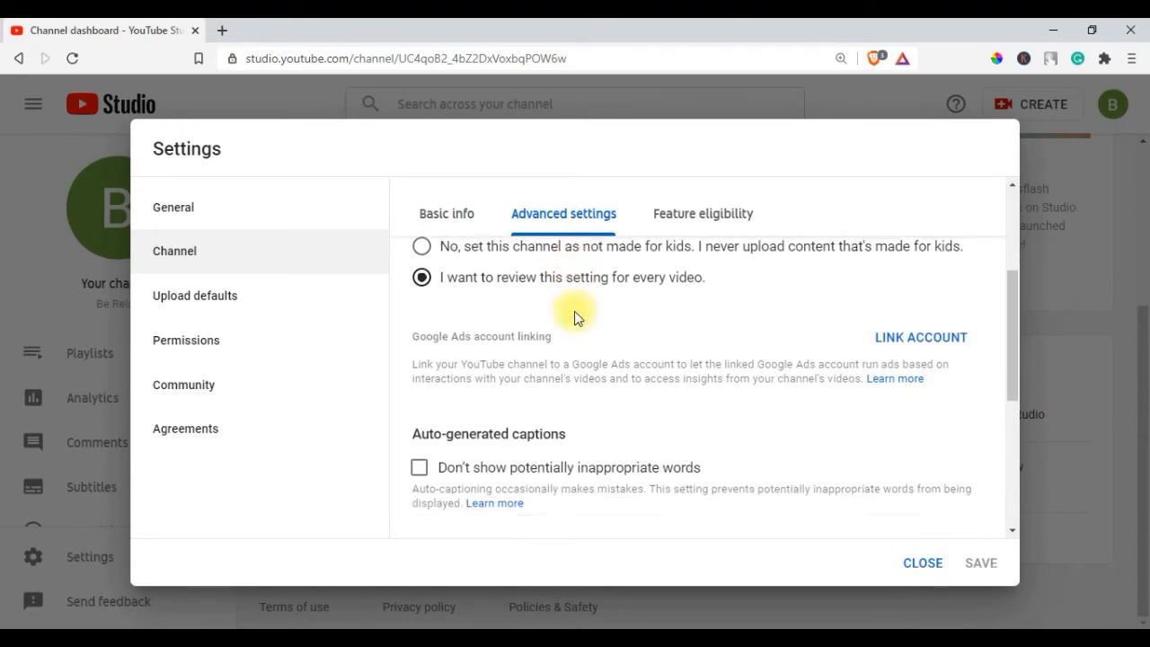
scroll("down", 3)
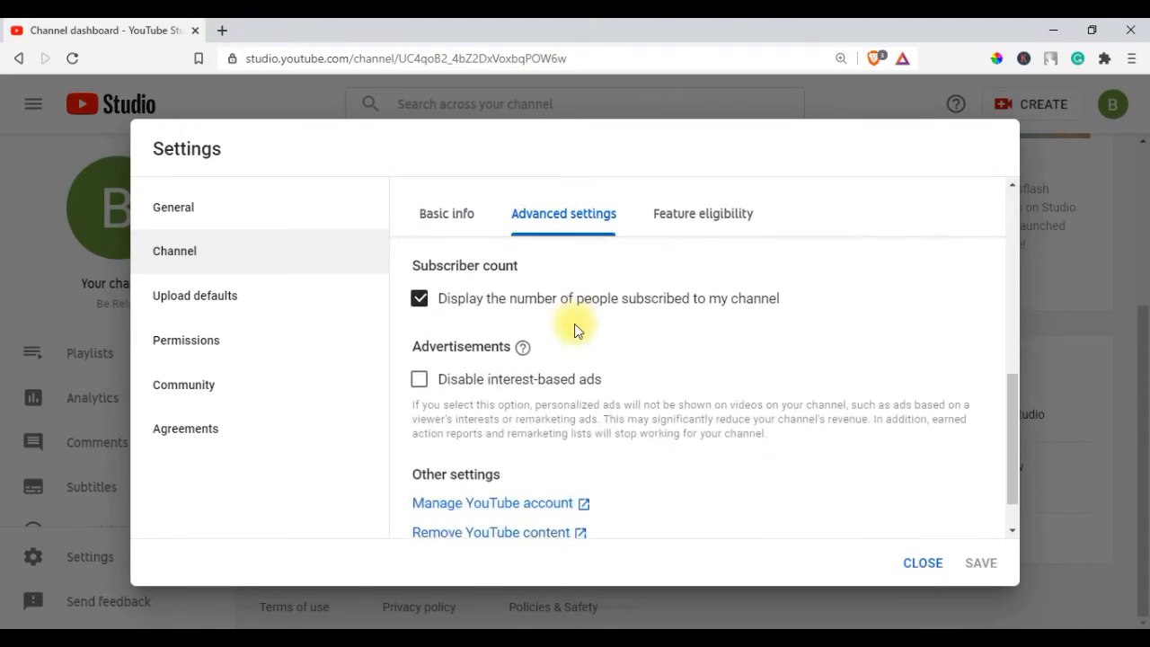
scroll("down", 3)
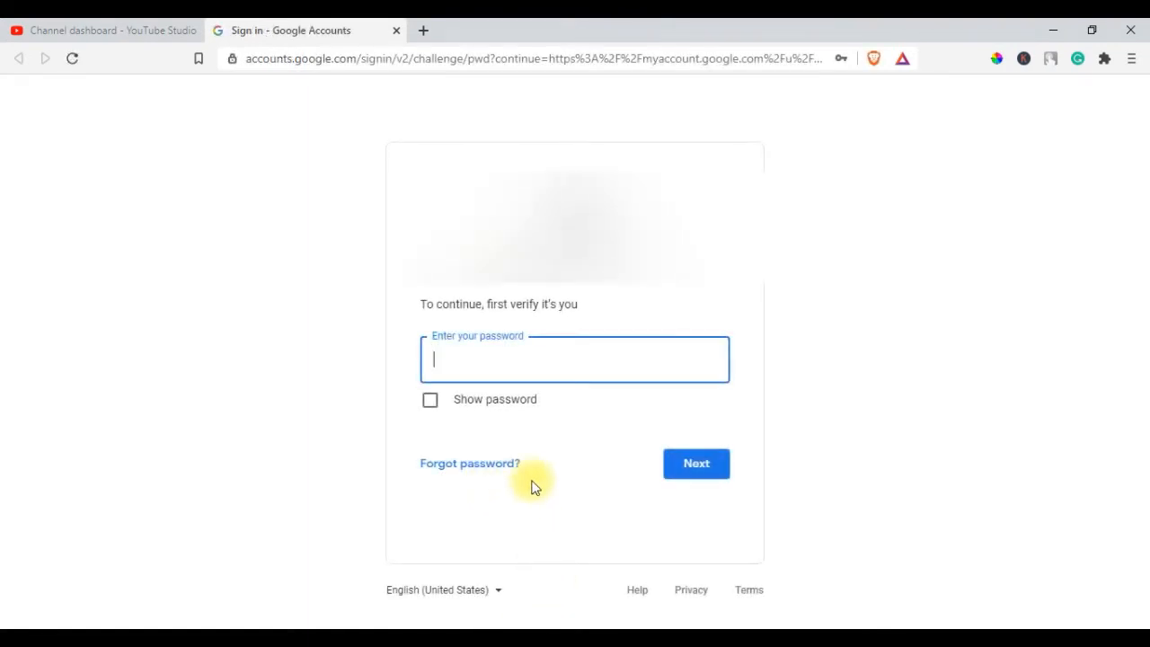
mouse_move(507, 363)
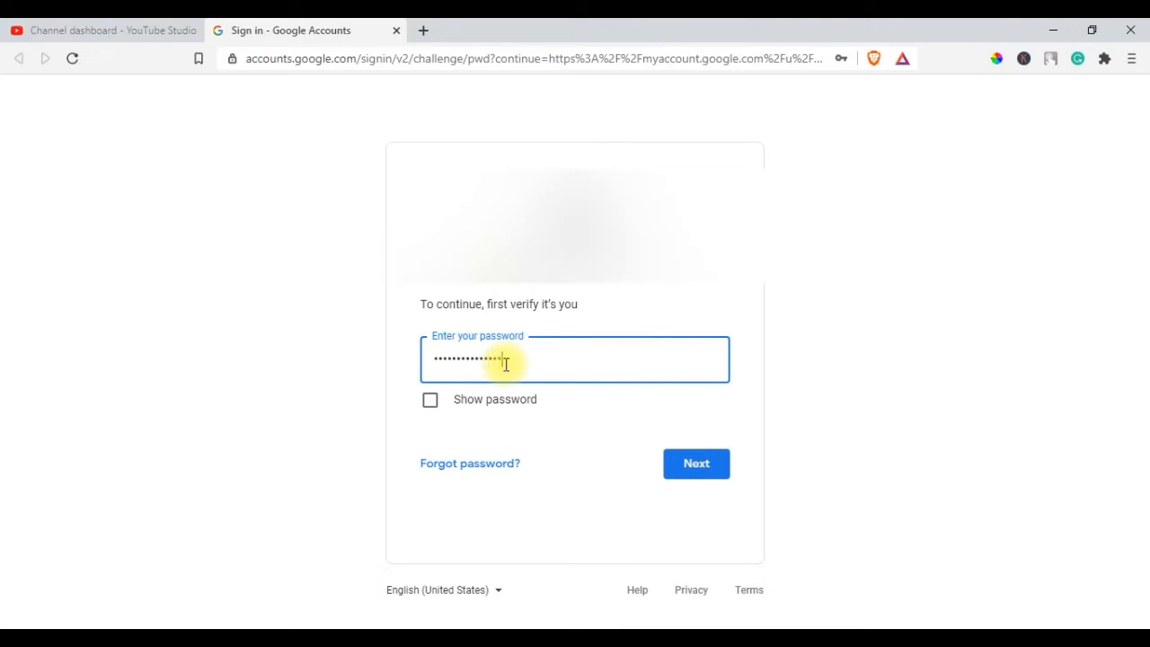
Submit the account password to verify identity for content removal.
left_click(697, 464)
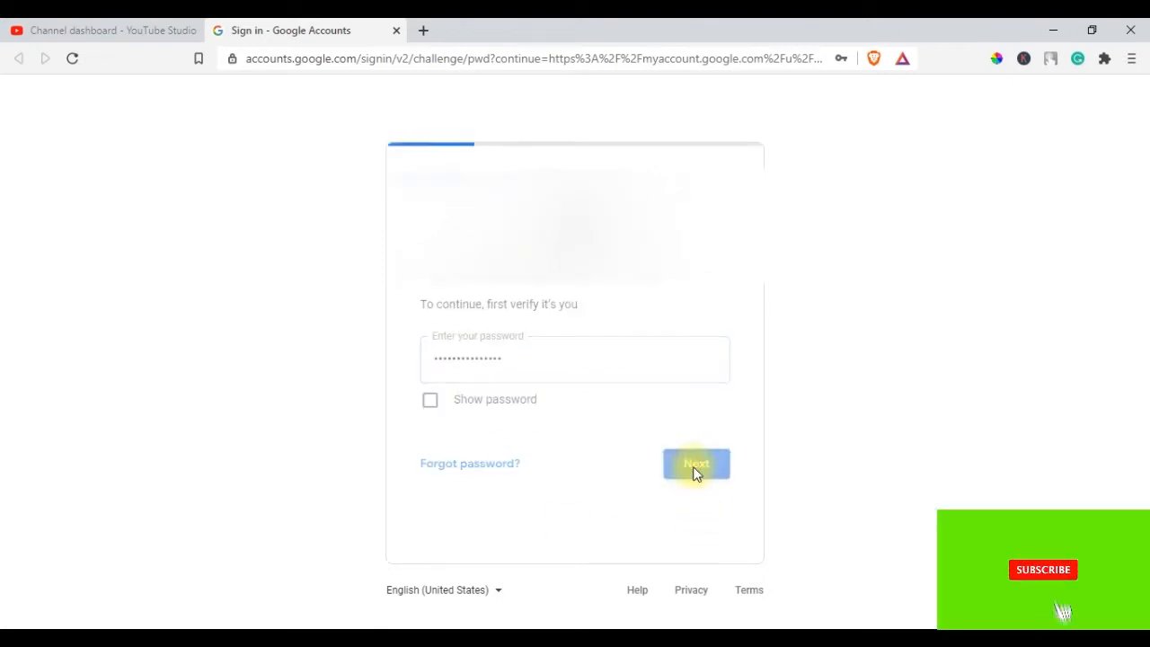
left_click(697, 464)
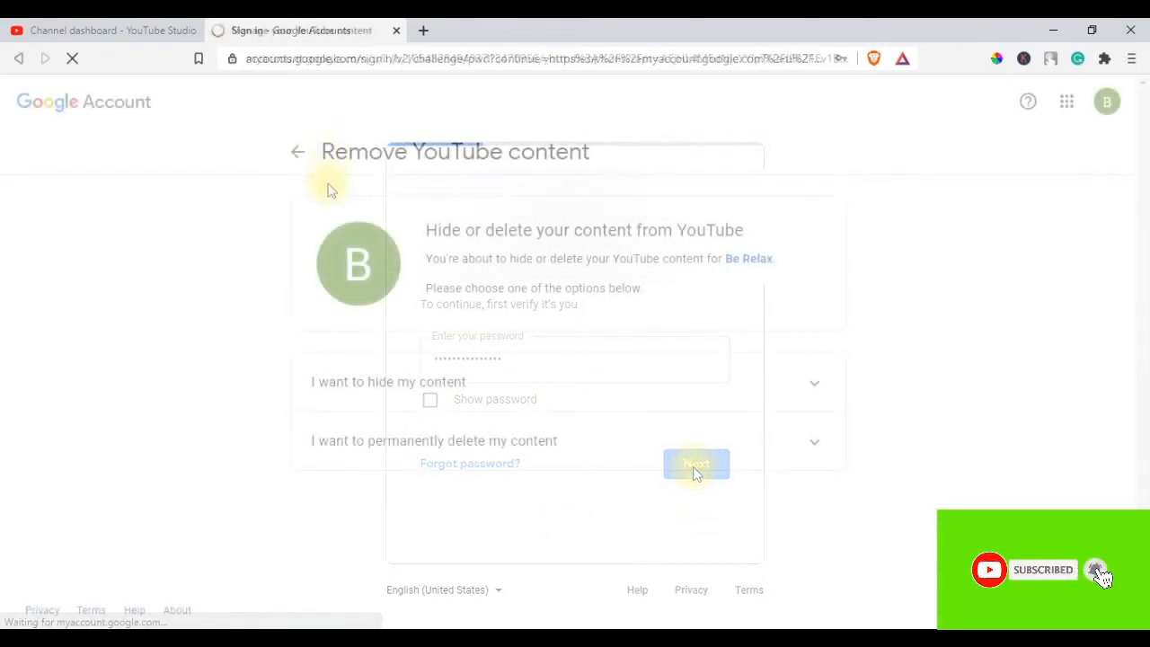
Expand 'I want to permanently delete my content' and tick its acknowledgement checkbox.
left_click(698, 463)
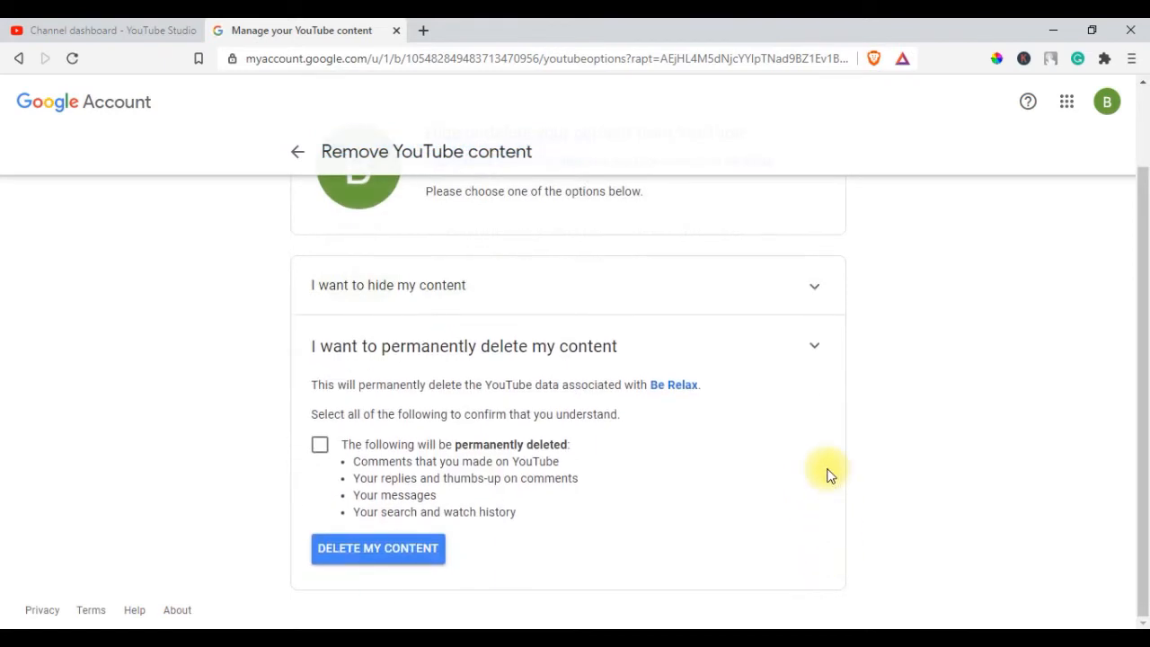
mouse_move(440, 381)
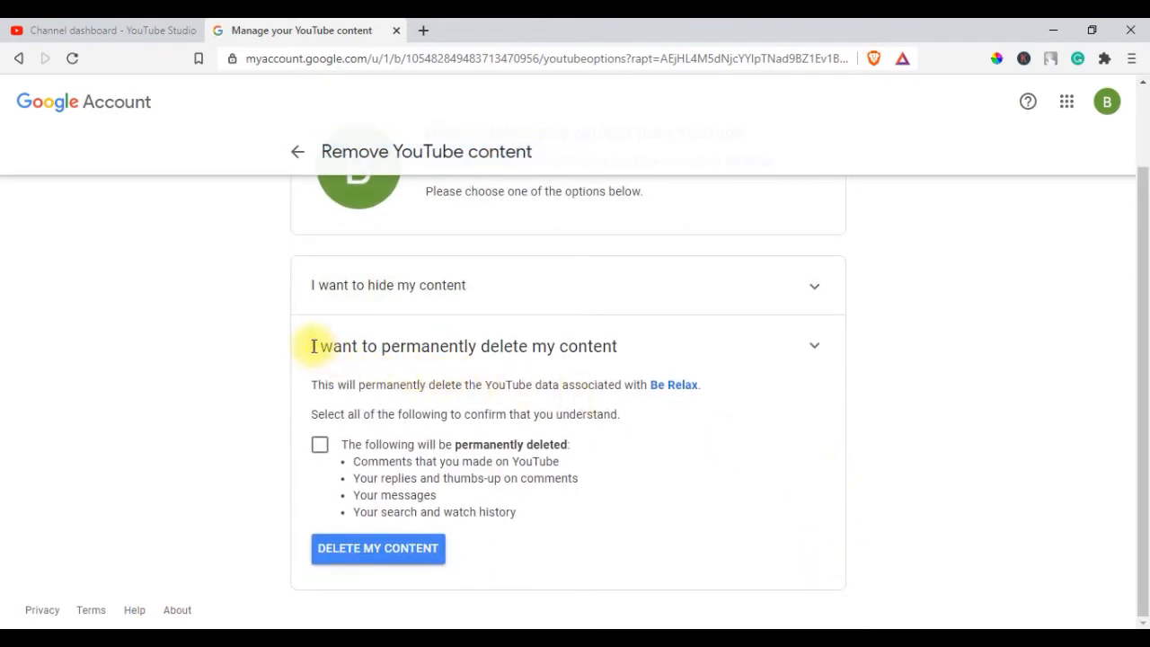
left_click_drag(313, 346, 477, 345)
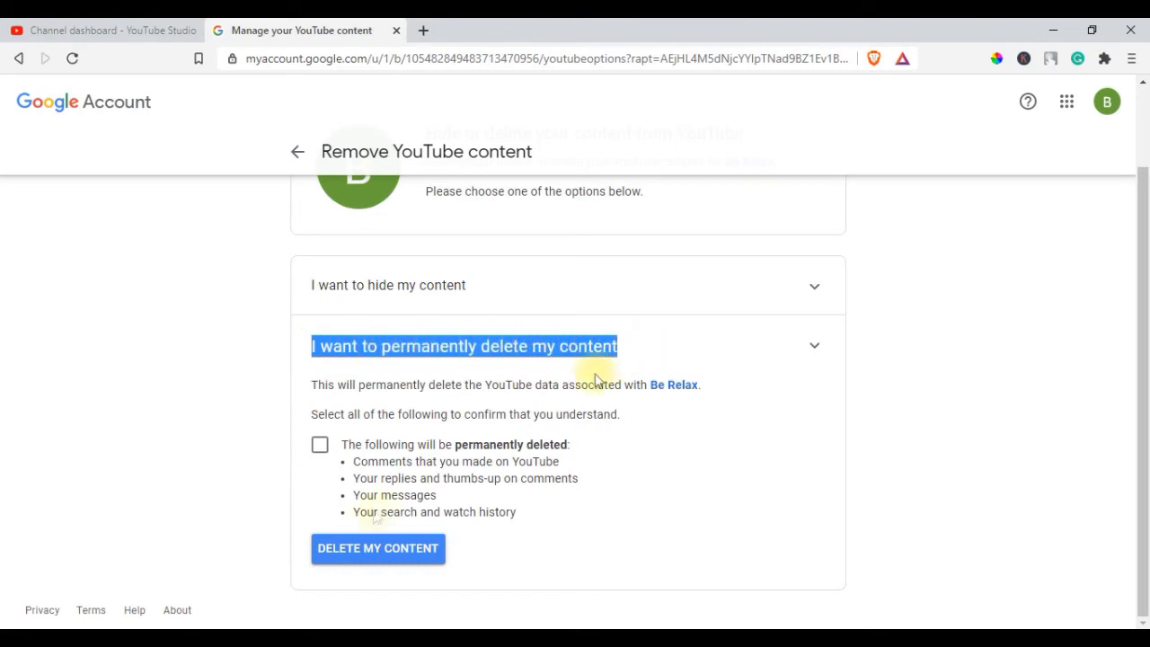
left_click(320, 444)
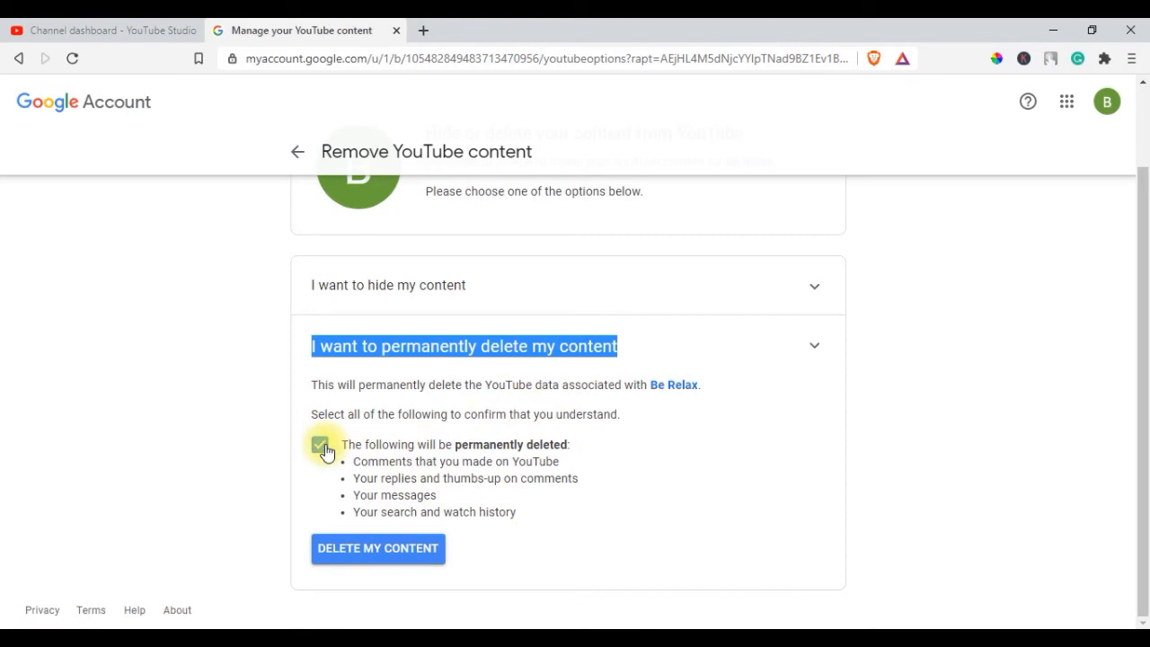
left_click(320, 444)
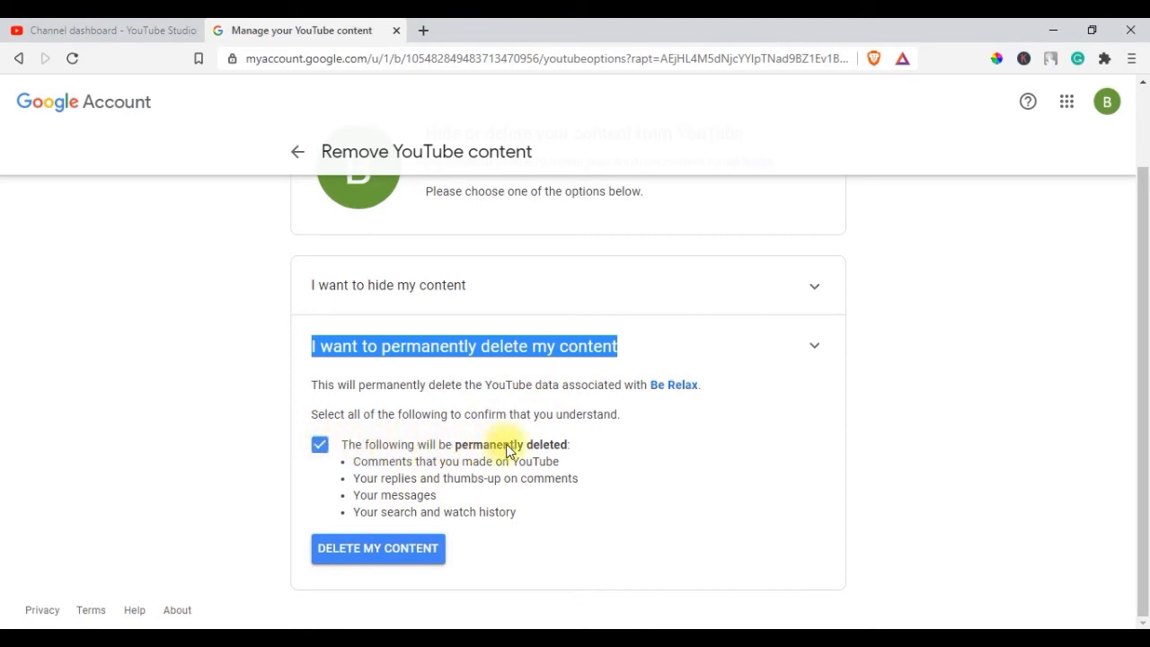
mouse_move(324, 557)
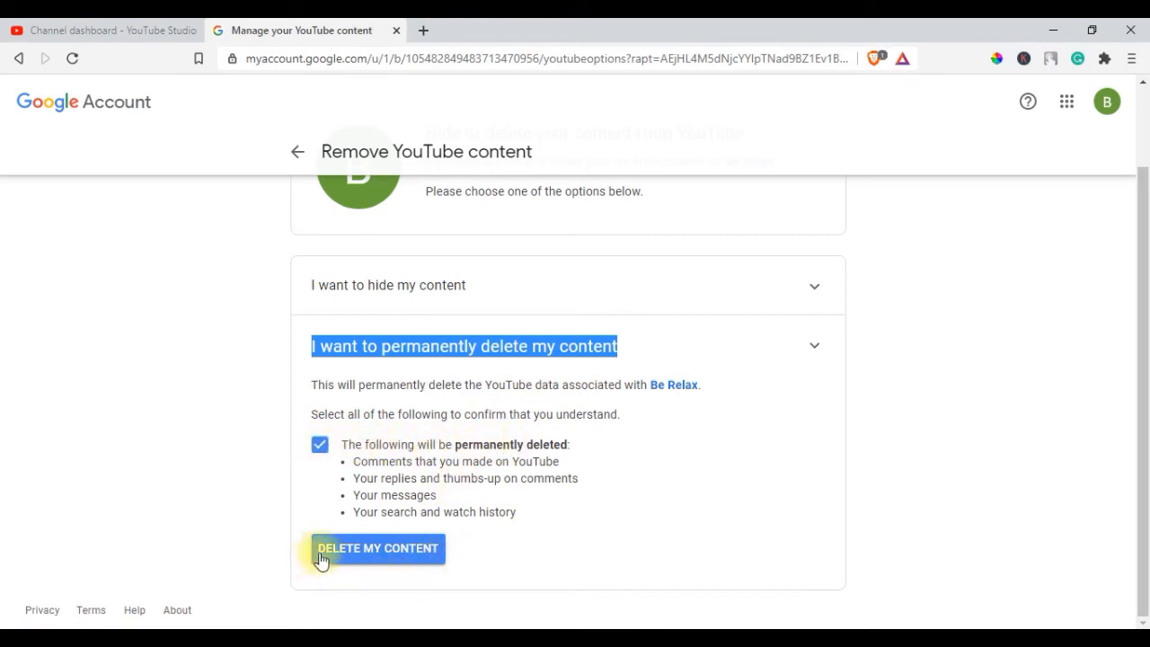
Confirm permanent deletion by entering the channel name 'Be Relax' in the dialog.
left_click(378, 548)
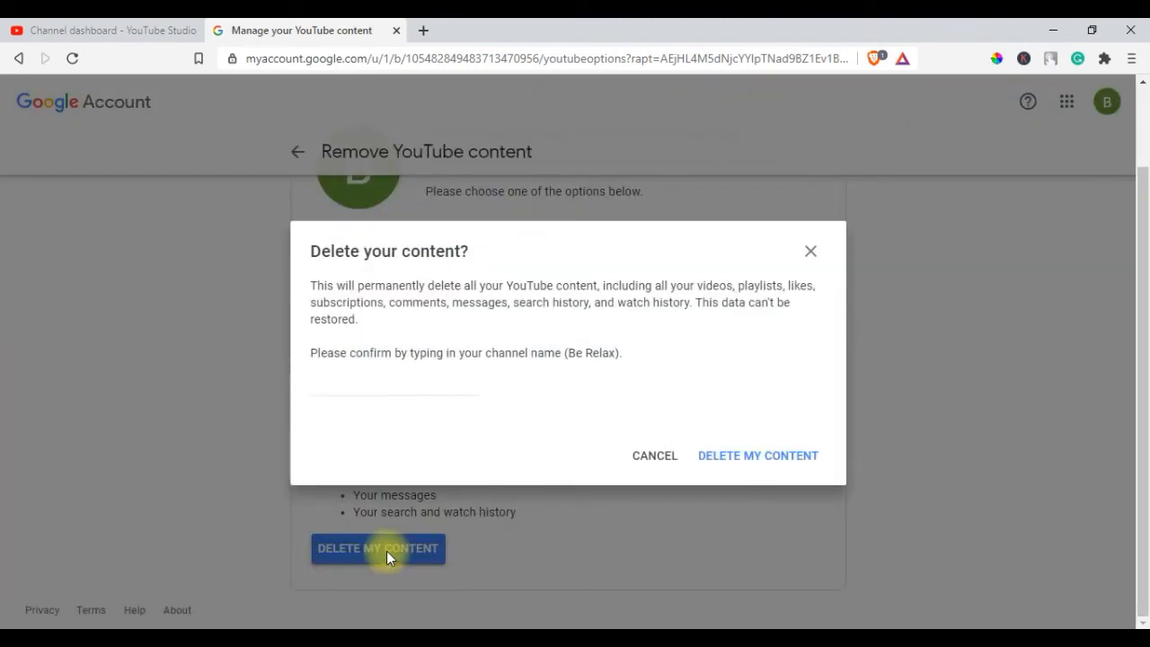
mouse_move(439, 426)
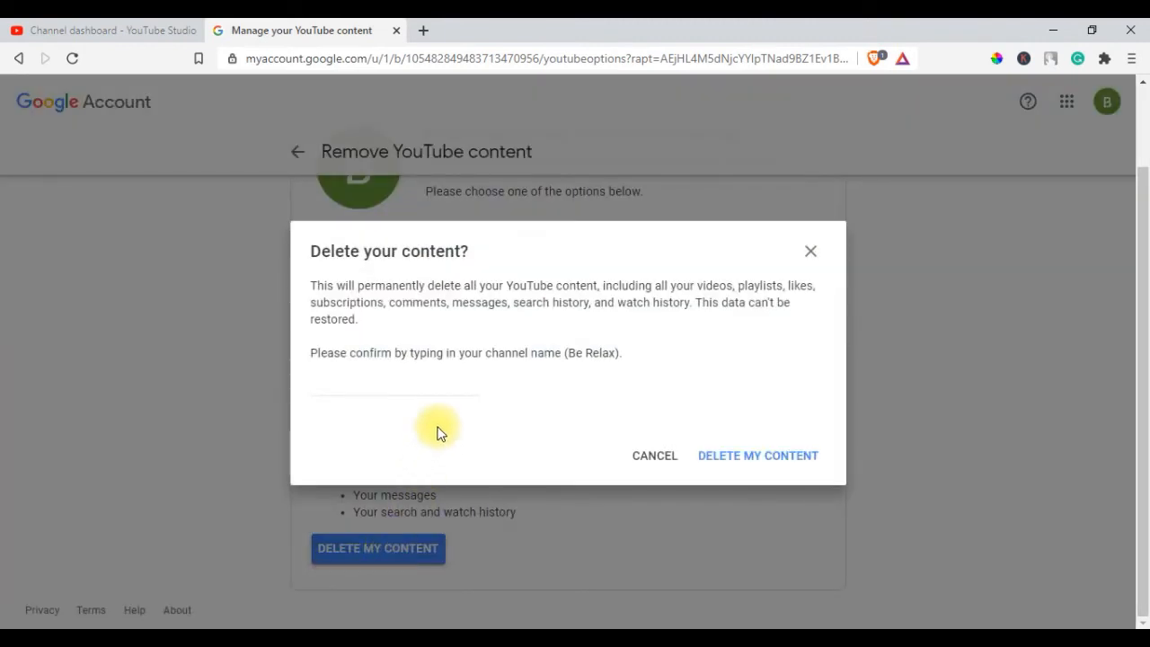
mouse_move(489, 368)
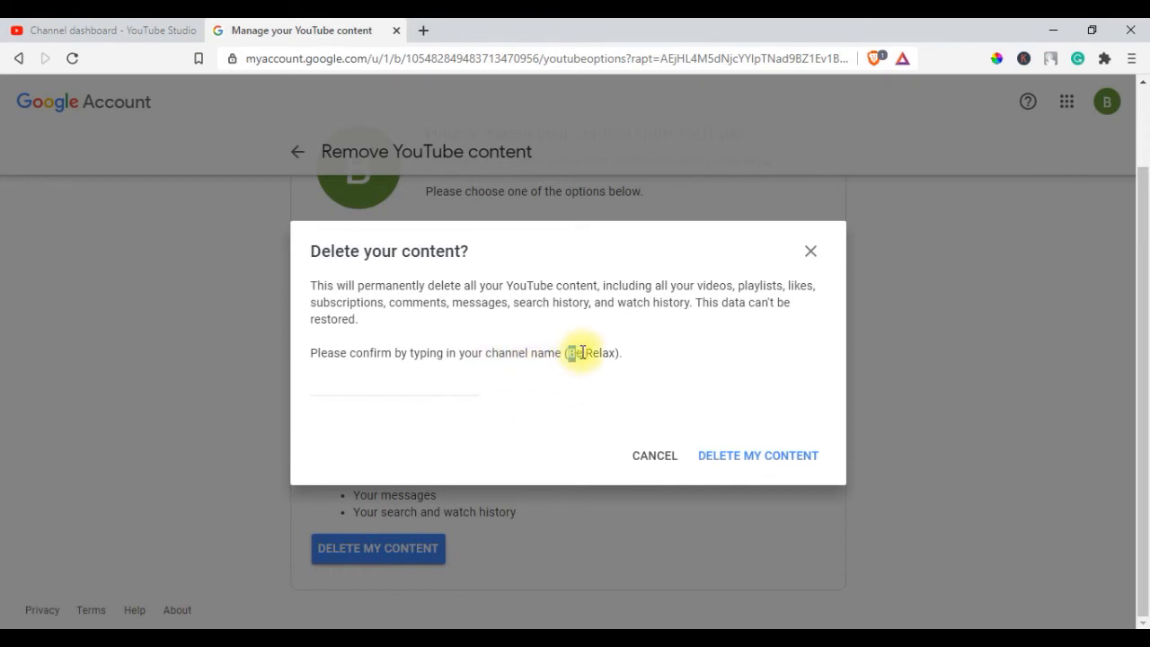
double_click(589, 353)
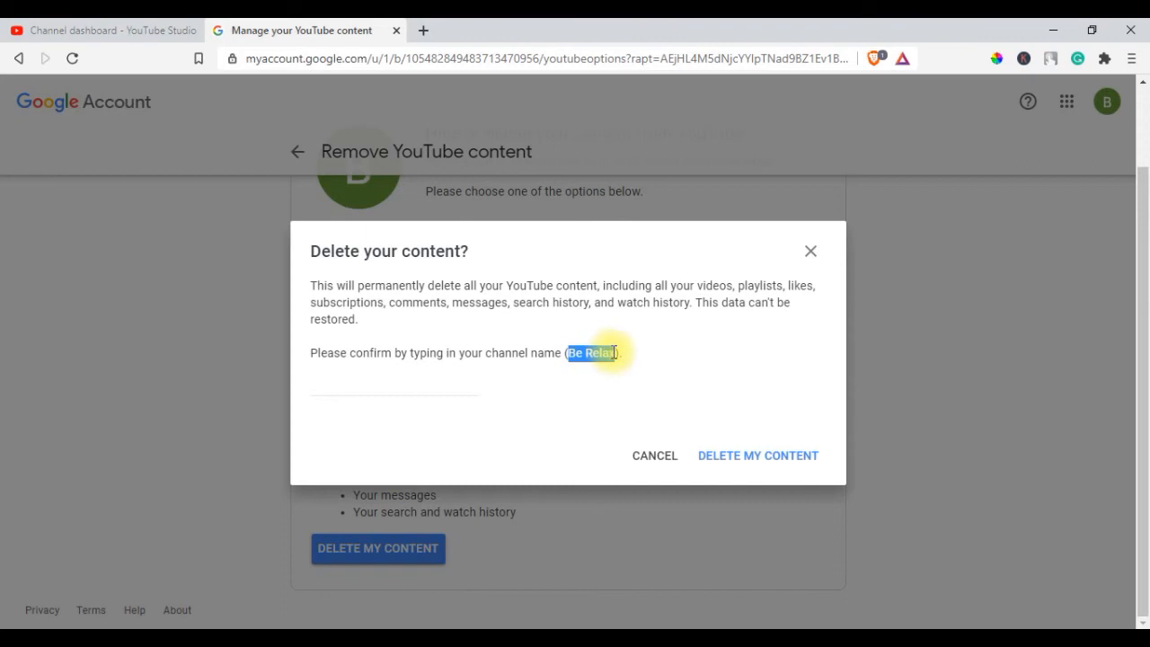
right_click(593, 352)
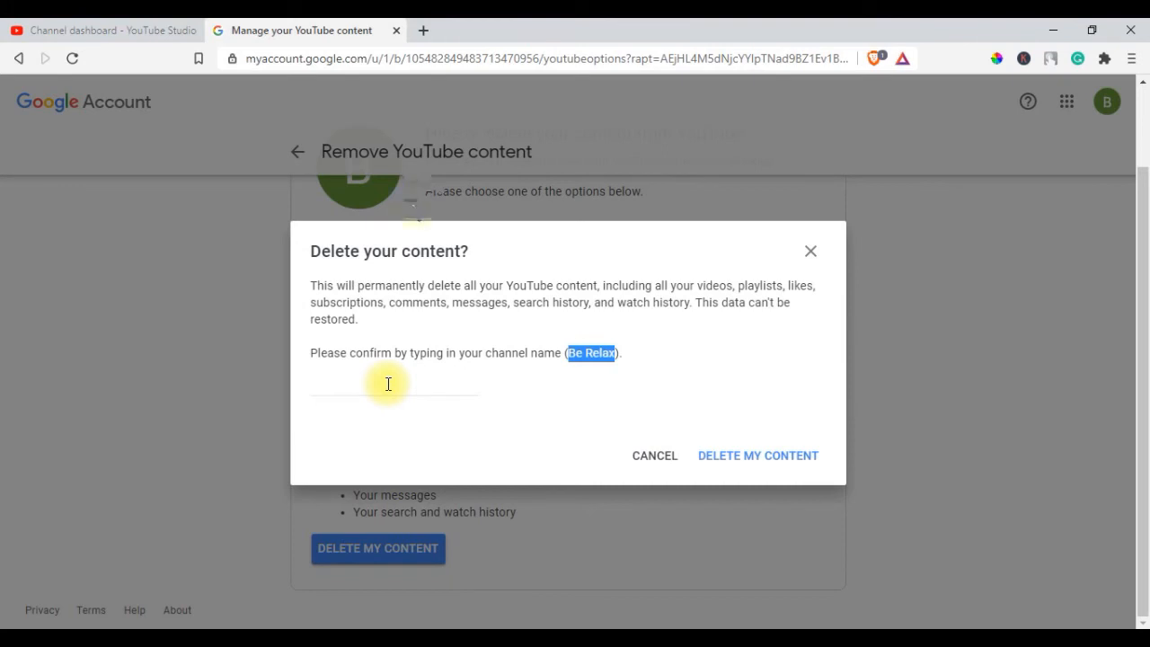
type("Be Relax")
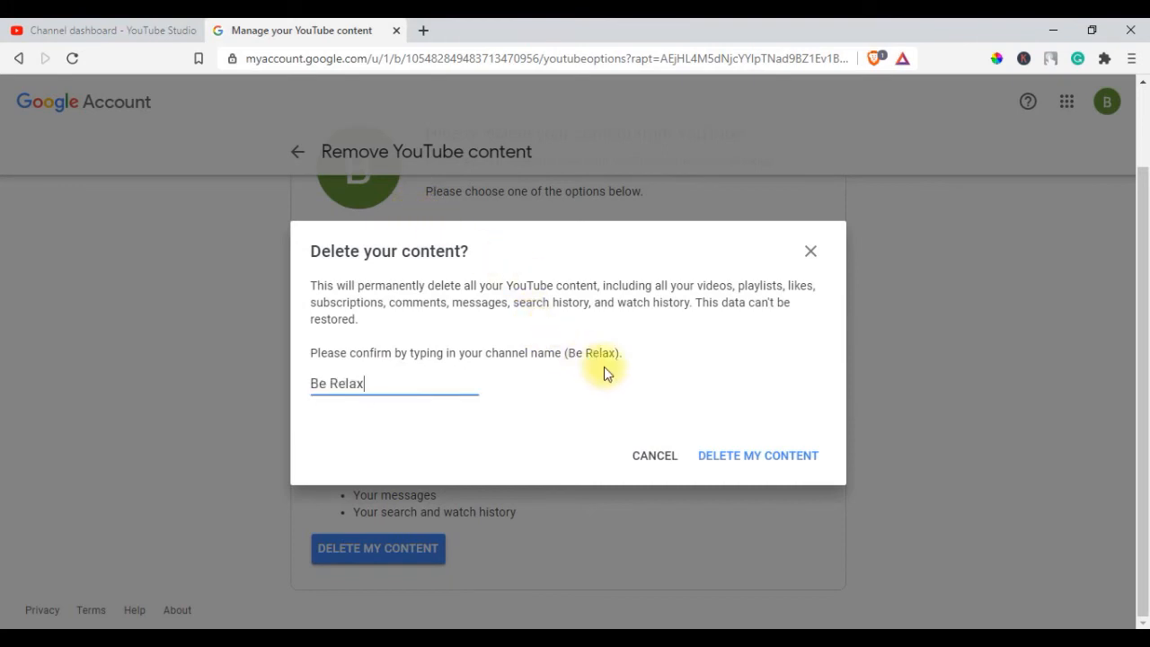
mouse_move(759, 456)
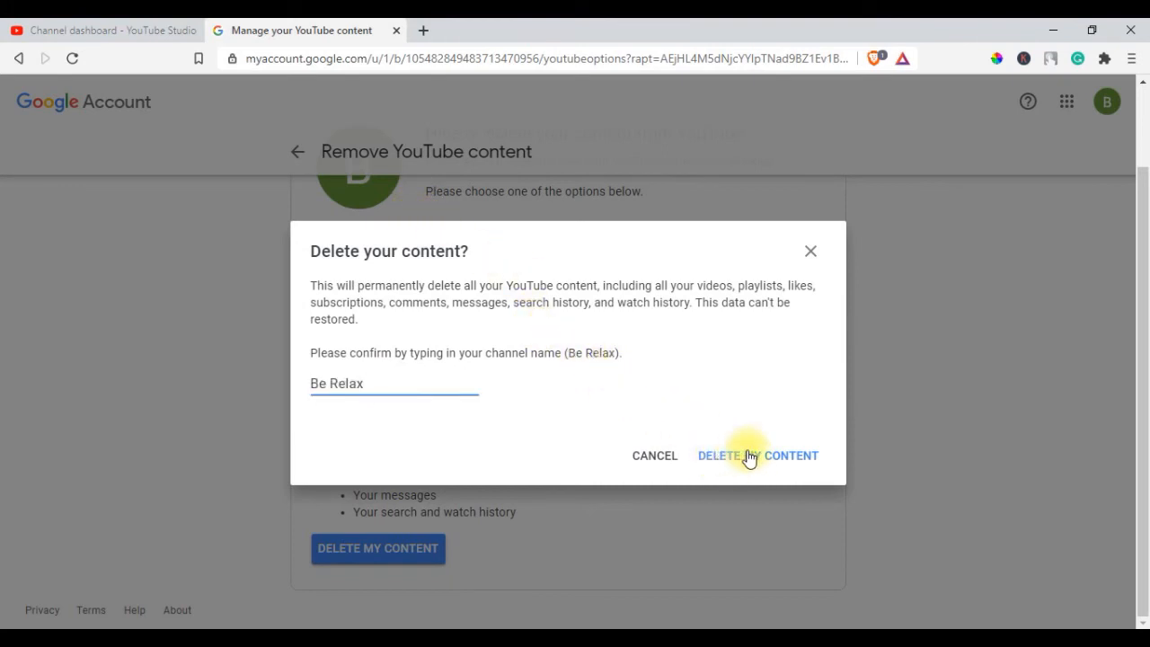
left_click(759, 457)
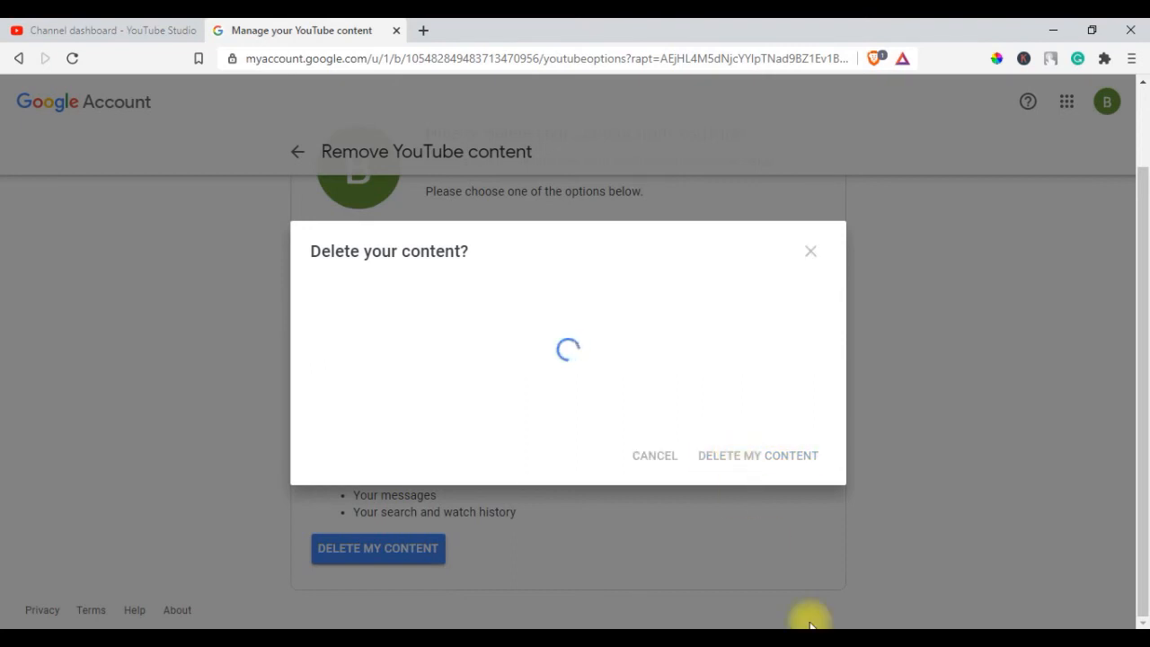
left_click(758, 456)
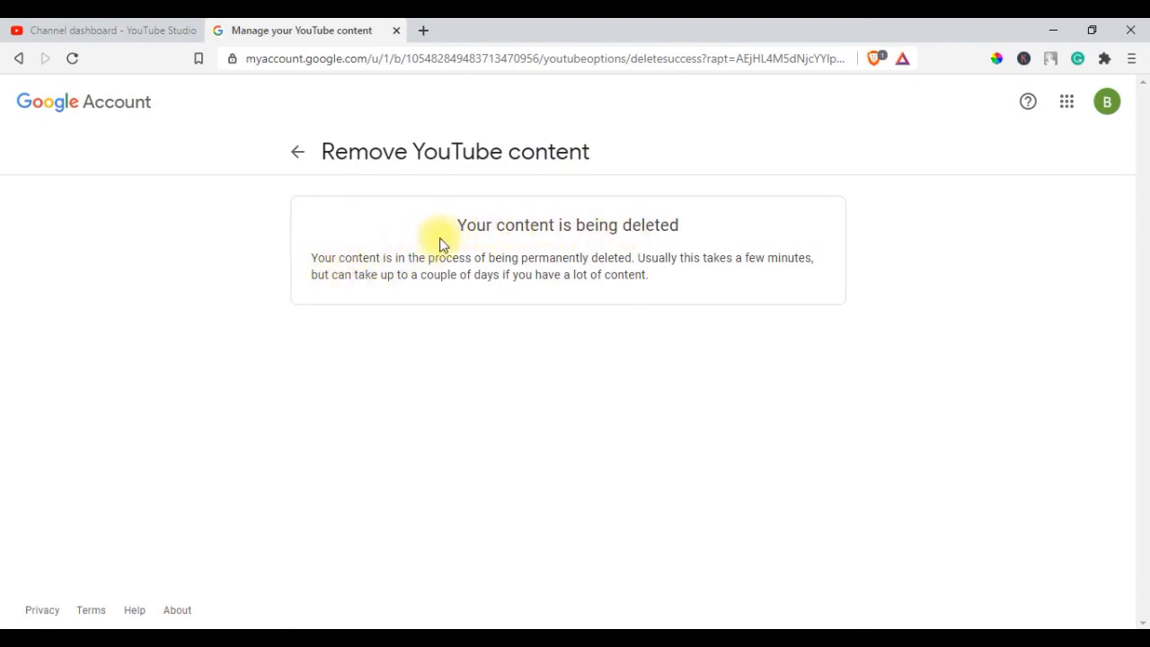
Highlight the 'Your content is being deleted' confirmation heading.
left_click_drag(440, 225, 672, 224)
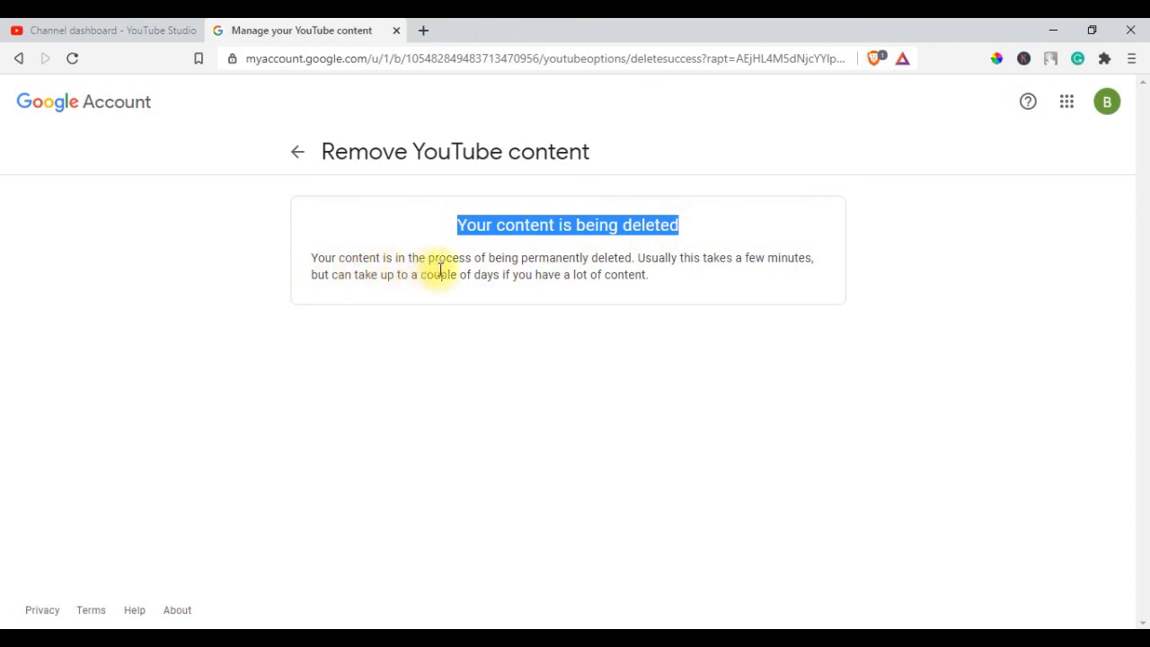
mouse_move(755, 262)
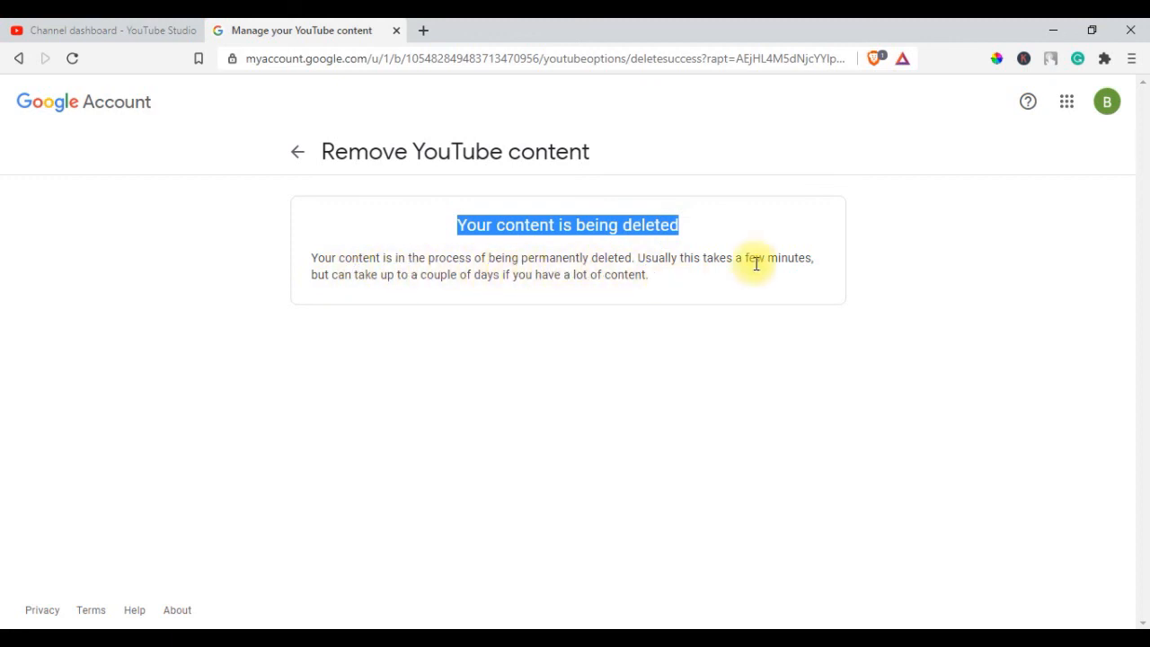